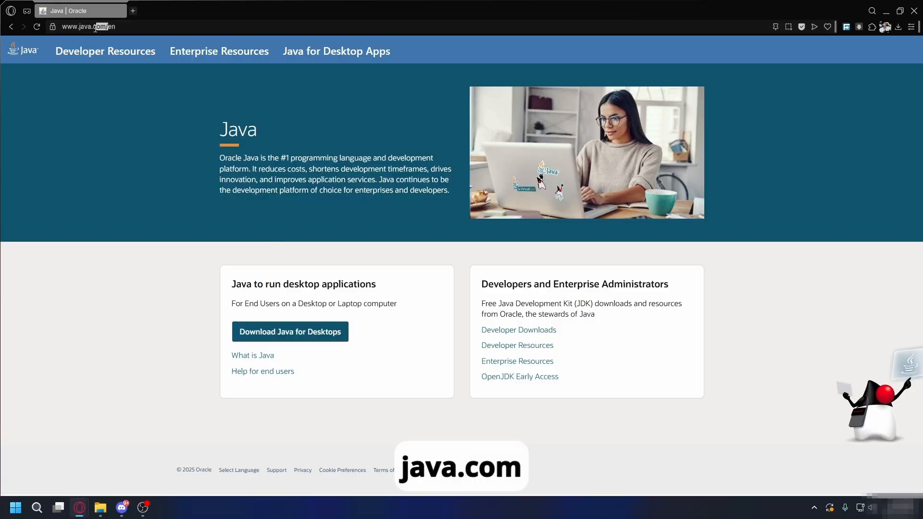
pyautogui.moveTo(289, 331)
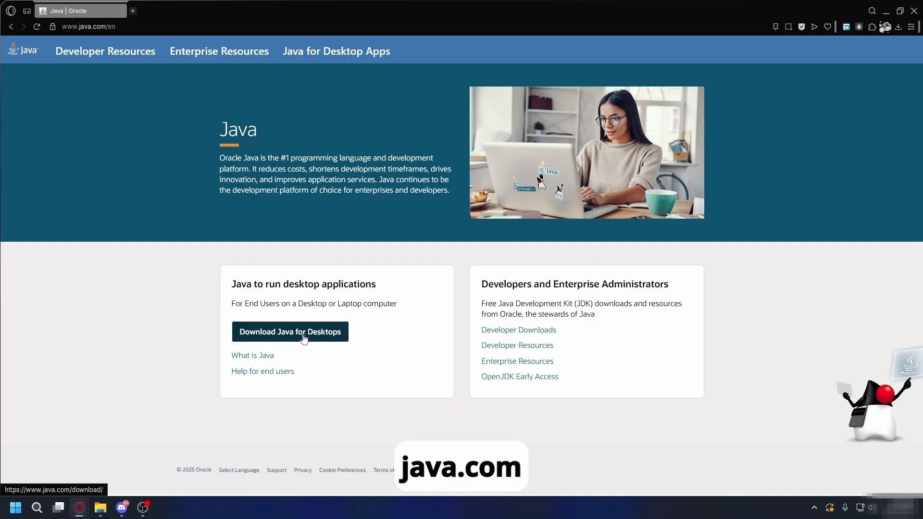
# Download and save the Java 8 Update 471 desktop installer from java.com
pyautogui.click(289, 332)
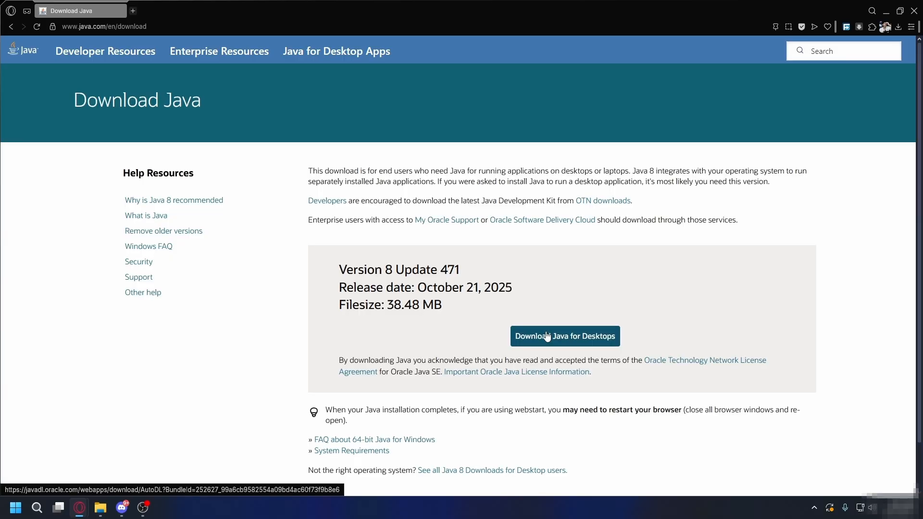
pyautogui.click(564, 336)
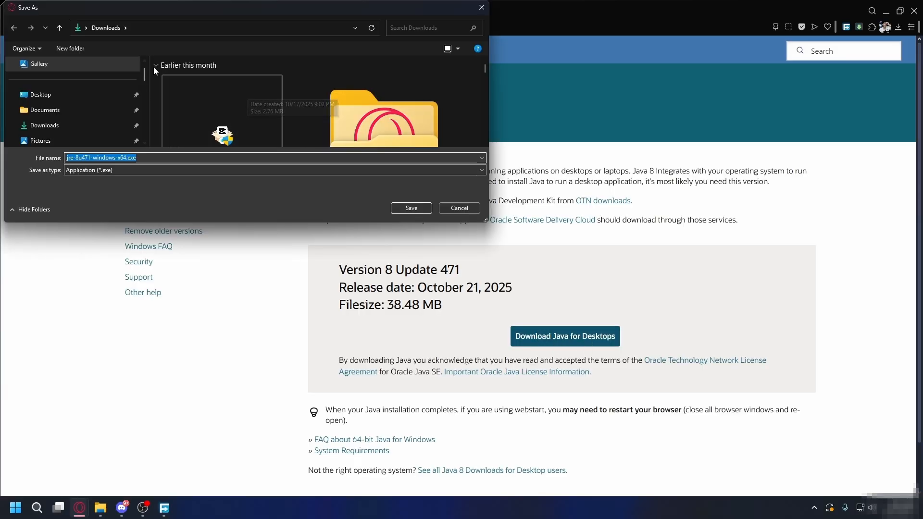
pyautogui.moveTo(100, 125)
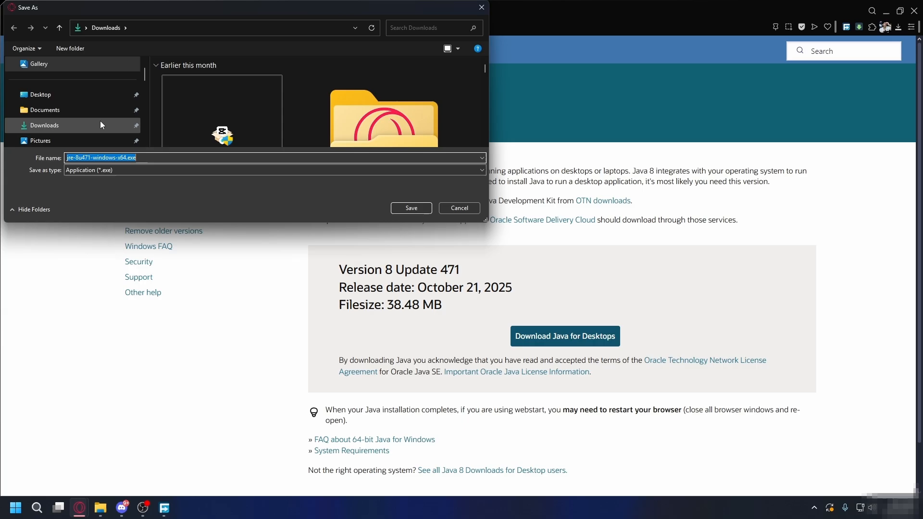
pyautogui.click(410, 208)
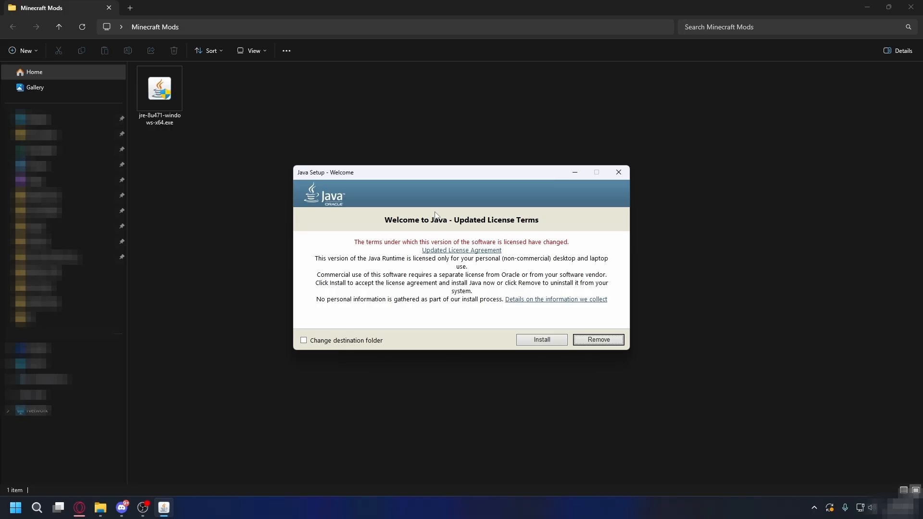
# Accept the license terms and install the Java 8 runtime from the Welcome screen
pyautogui.click(540, 340)
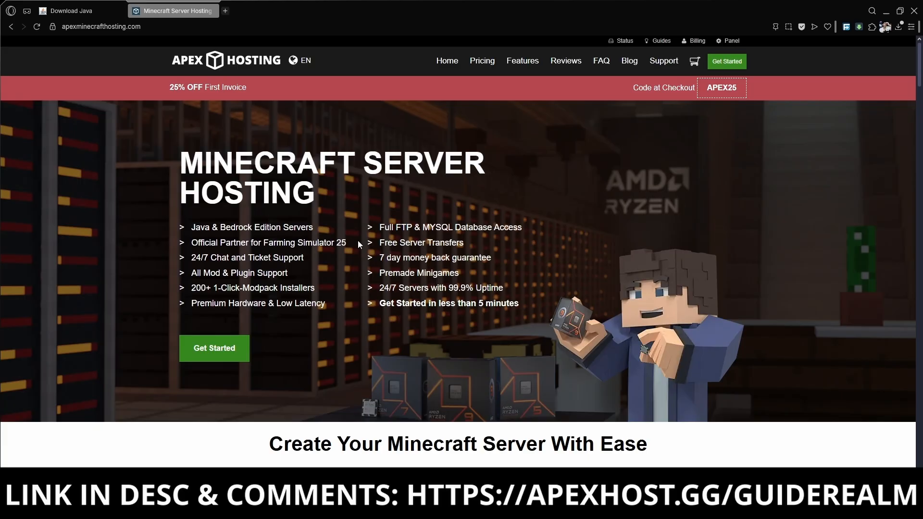
pyautogui.scroll(-3)
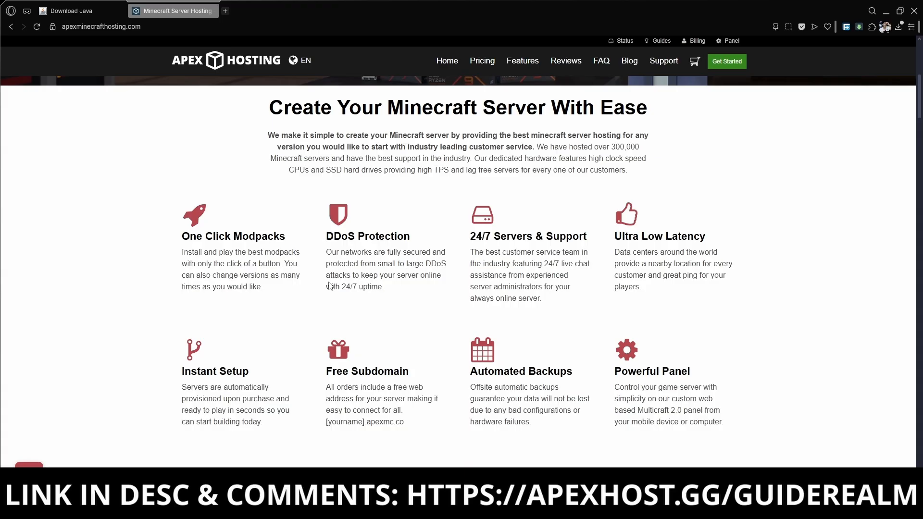
pyautogui.scroll(3)
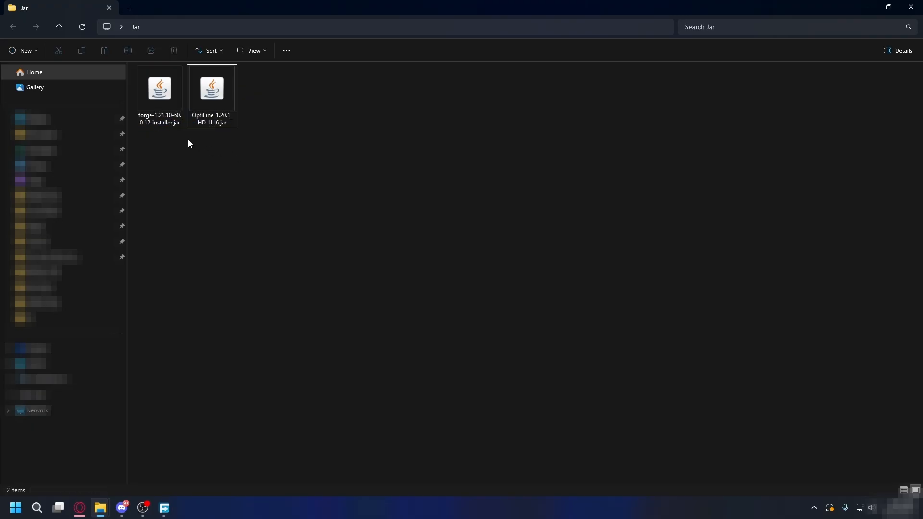
pyautogui.click(159, 94)
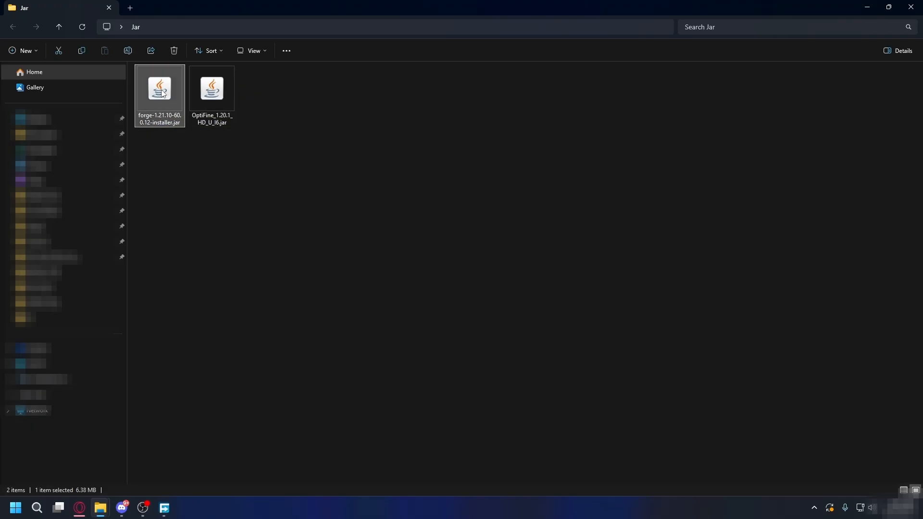
pyautogui.rightClick(159, 94)
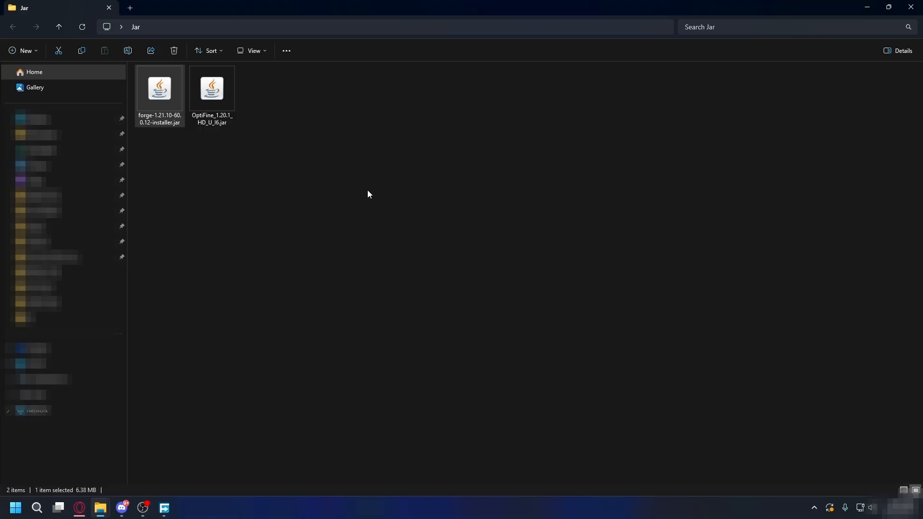
pyautogui.doubleClick(159, 89)
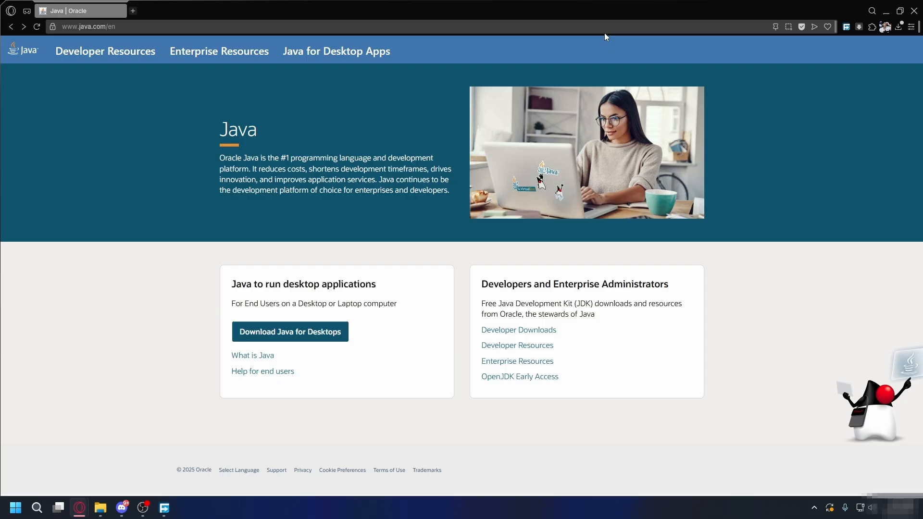
pyautogui.moveTo(106, 51)
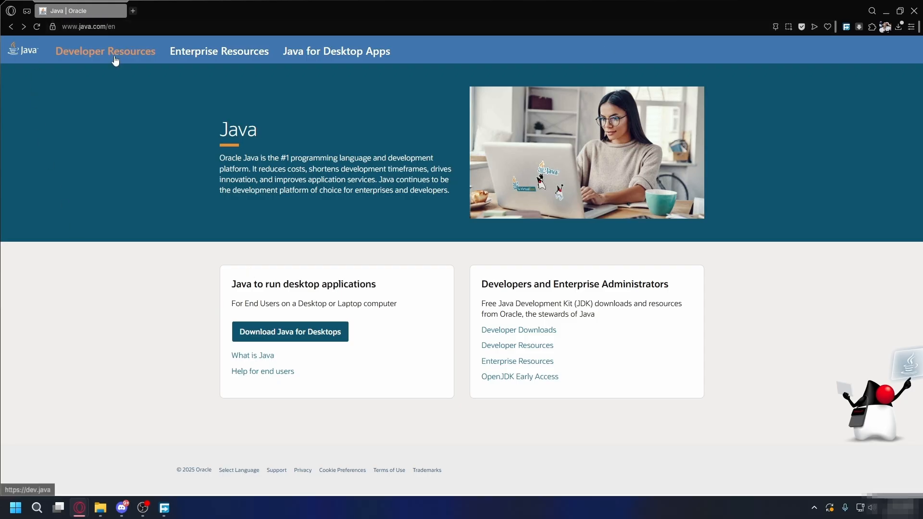
pyautogui.moveTo(518, 330)
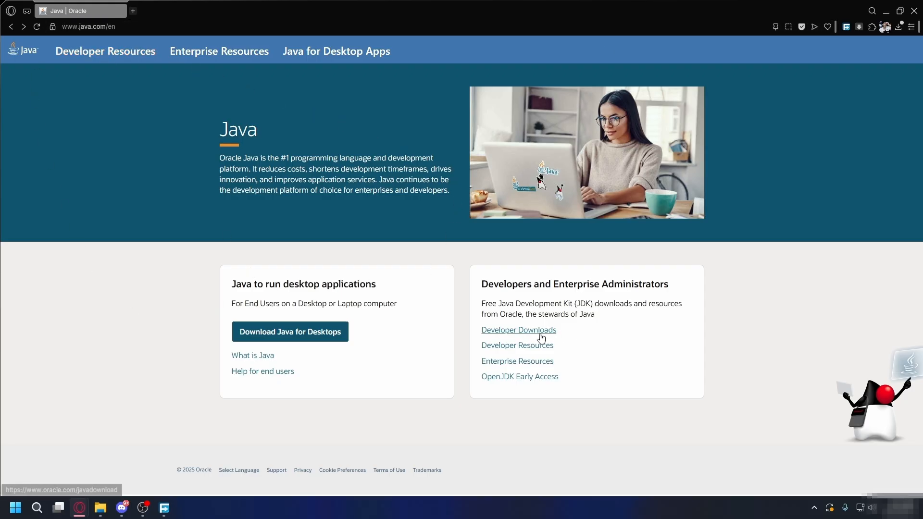
# Save the JDK 25 Windows x64 installer (.exe) from Oracle's developer downloads
pyautogui.click(519, 330)
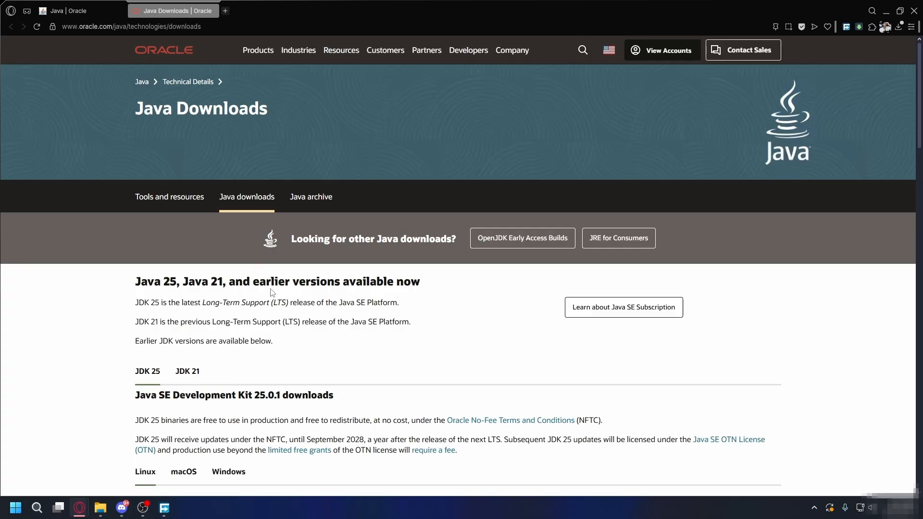
pyautogui.scroll(-3)
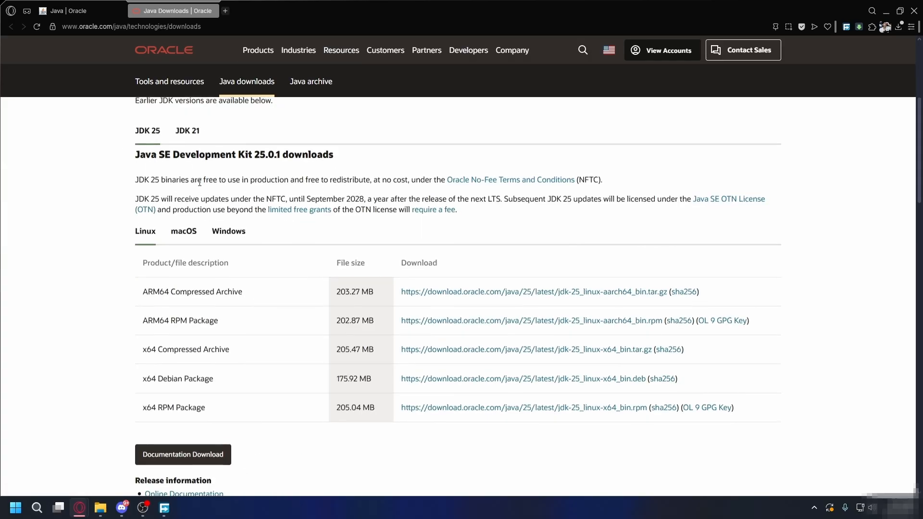
pyautogui.click(228, 230)
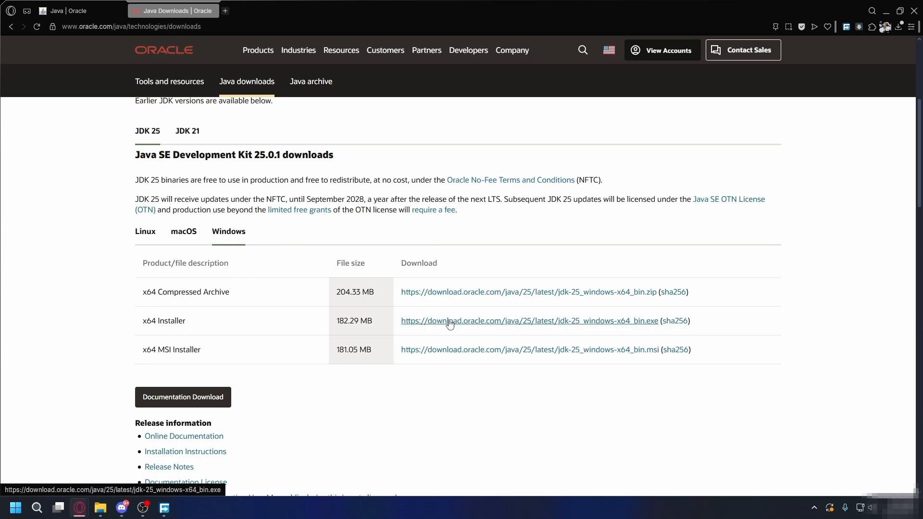
pyautogui.click(528, 321)
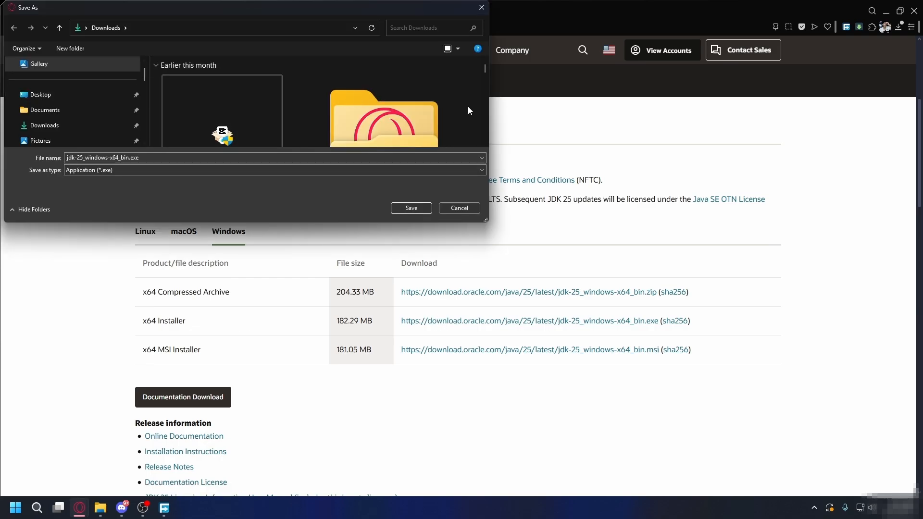
pyautogui.click(411, 208)
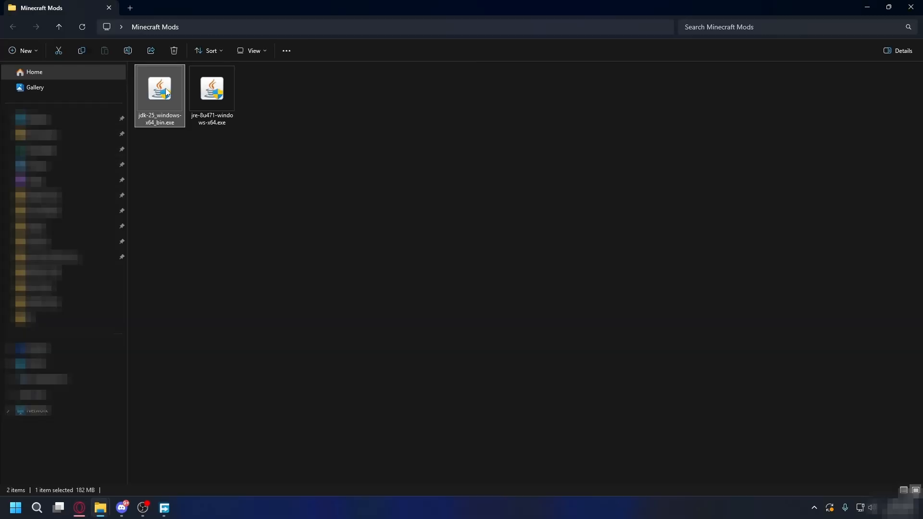
pyautogui.moveTo(174, 95)
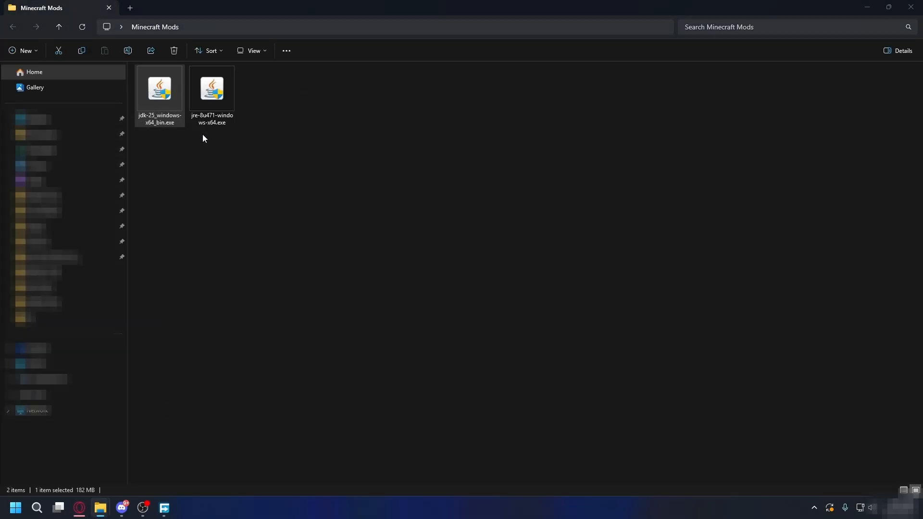
# Run jdk-25_windows-x64_bin.exe, install JDK 25.0.1 to the default folder, and close
pyautogui.doubleClick(159, 89)
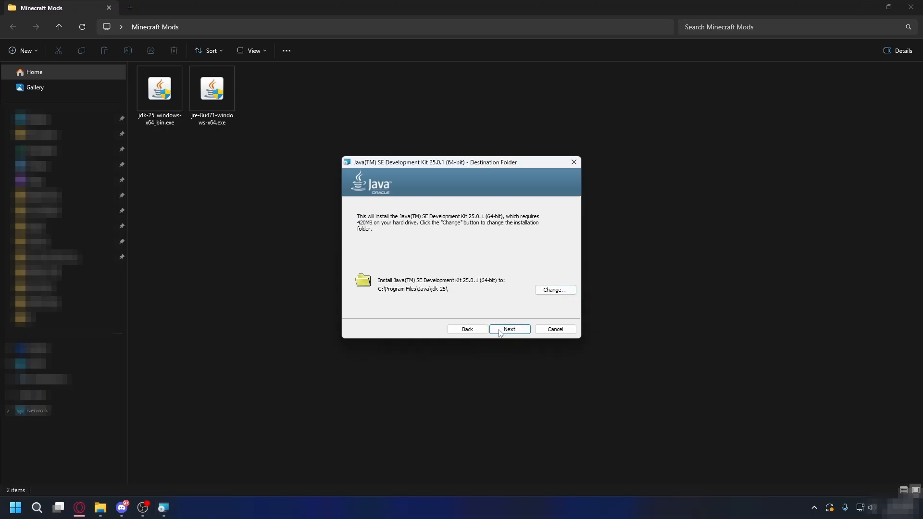
pyautogui.click(509, 329)
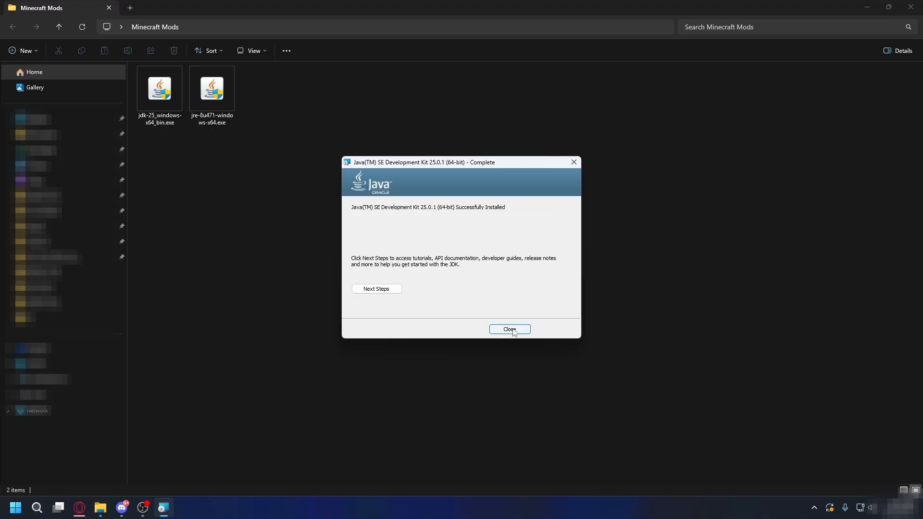
pyautogui.click(509, 328)
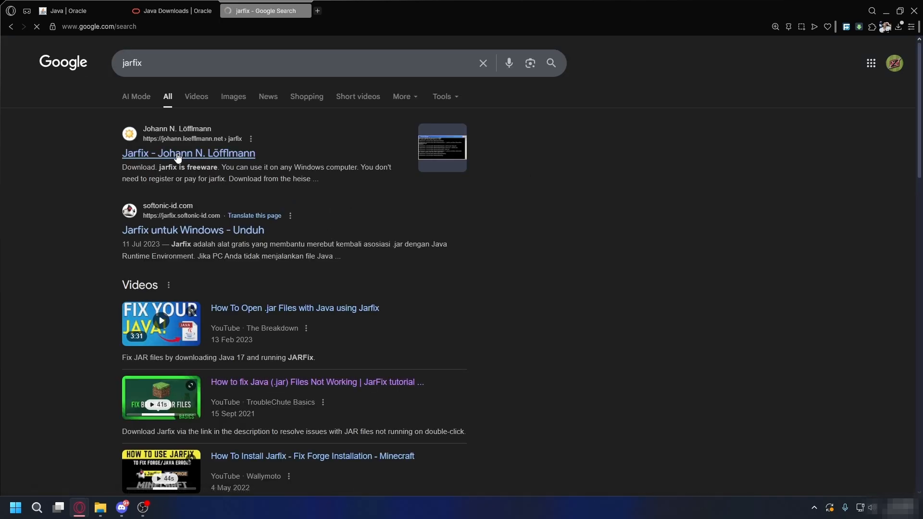
# Open johann.loefflmann.net's Jarfix page and save the jarfix.exe link
pyautogui.click(189, 153)
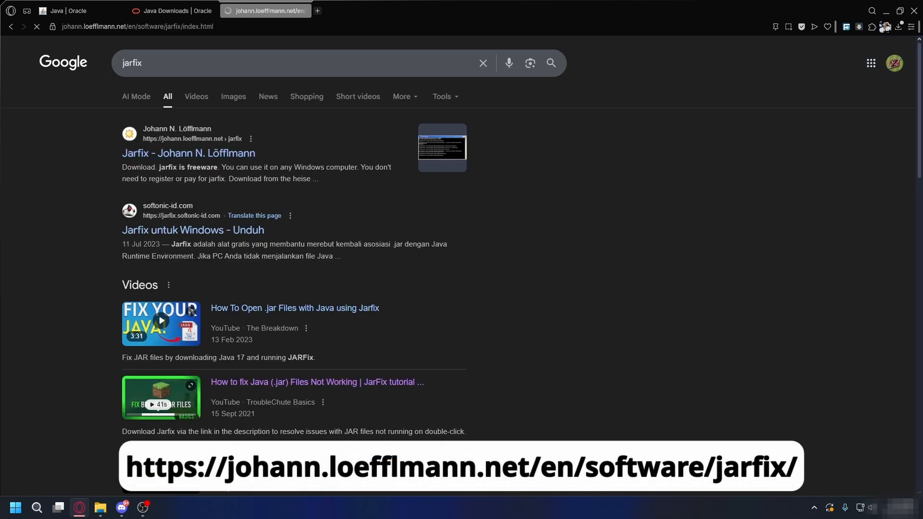
pyautogui.click(189, 153)
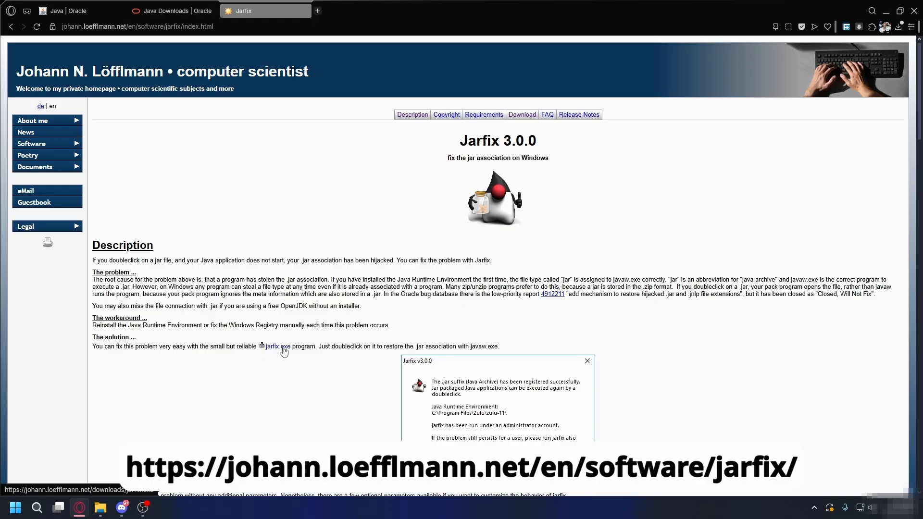
pyautogui.rightClick(159, 88)
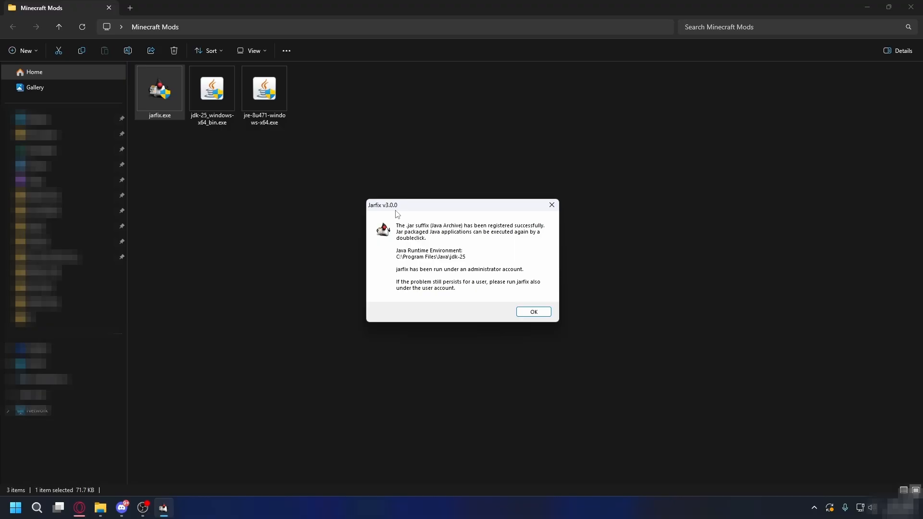
# Dismiss Jarfix's message confirming .jar files now open with JDK 25
pyautogui.click(532, 311)
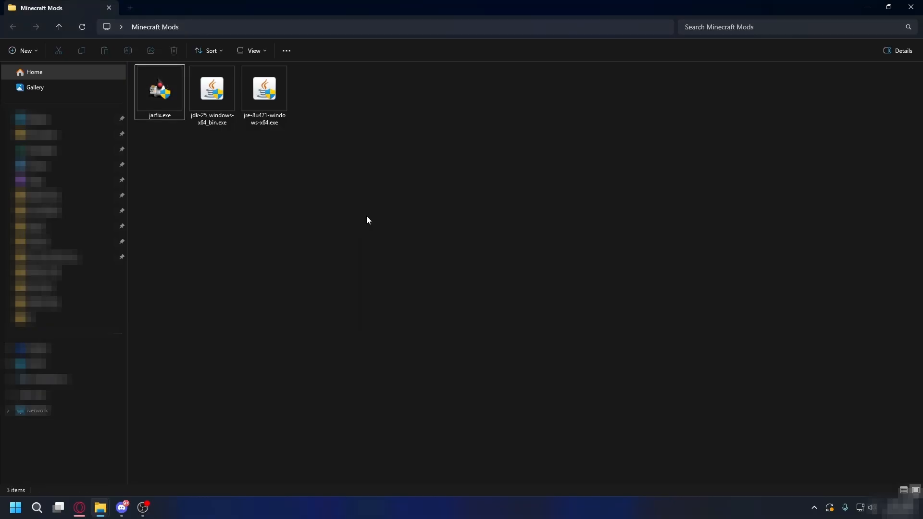